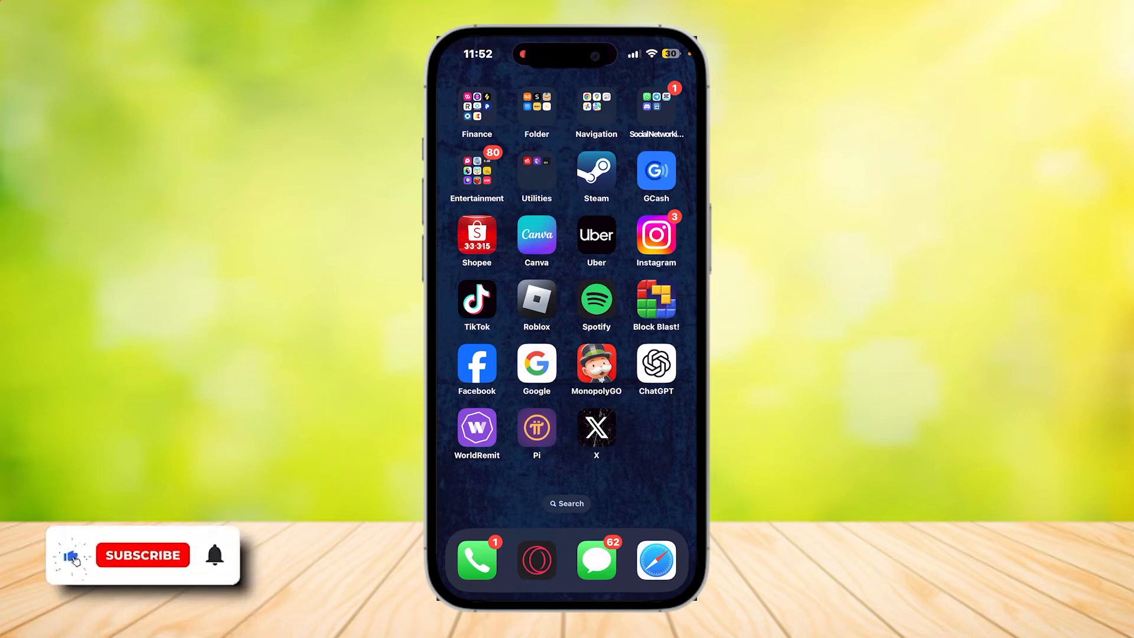
Launch X and bring up the account side menu over the home feed
left_click(595, 426)
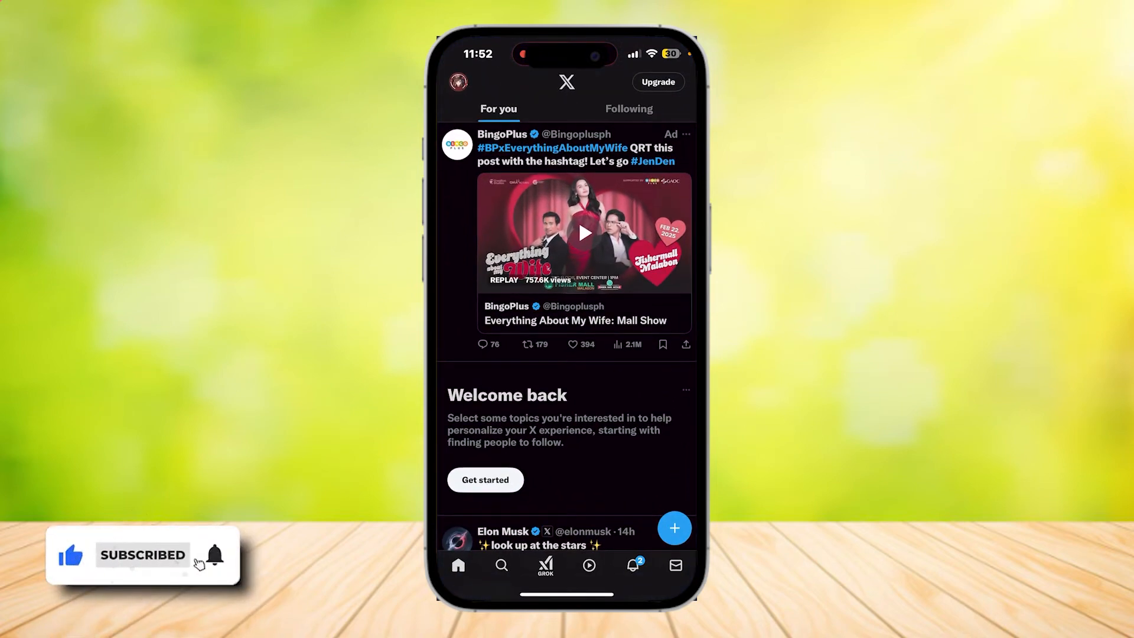
left_click(458, 82)
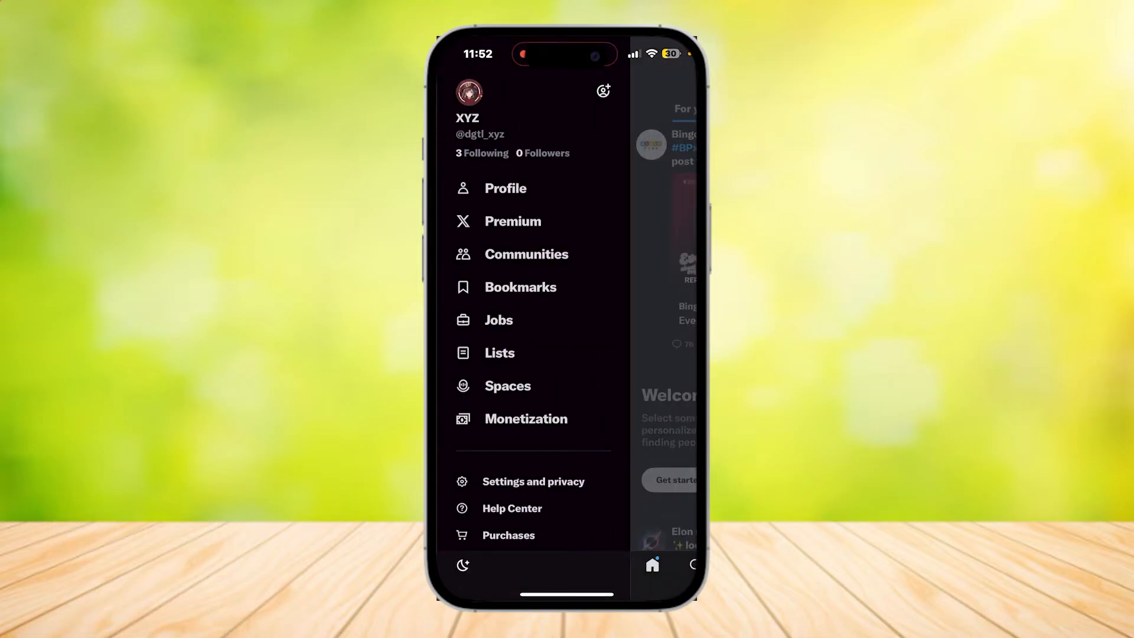
Navigate Settings and privacy > Accessibility, display, and languages > Data usage to reach Media storage (241 KB)
left_click(533, 480)
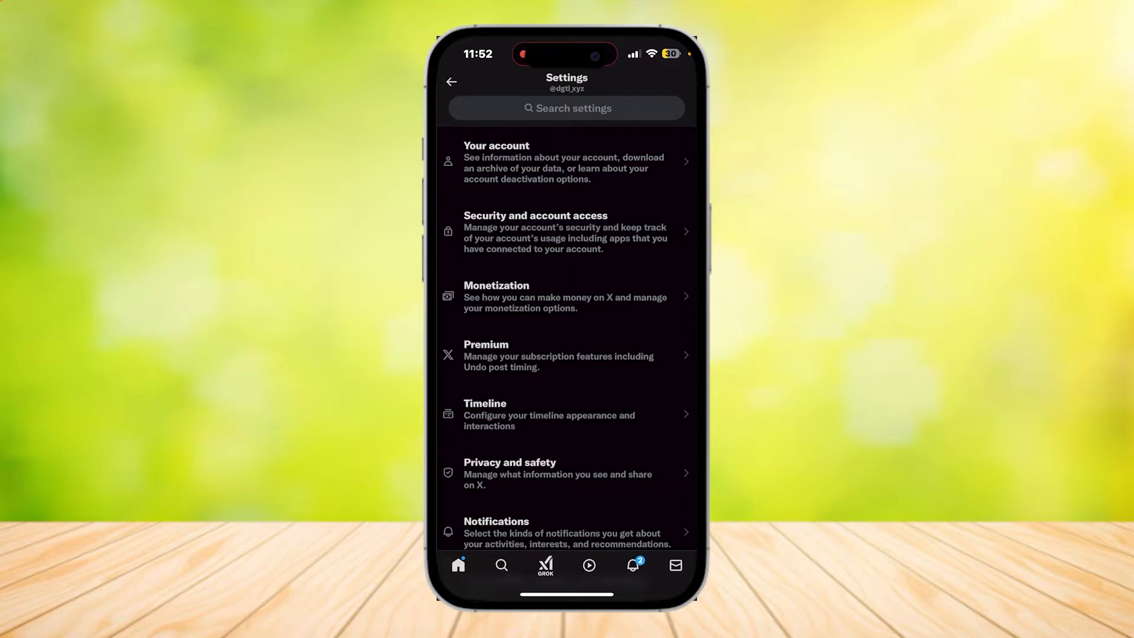
scroll("down", 3)
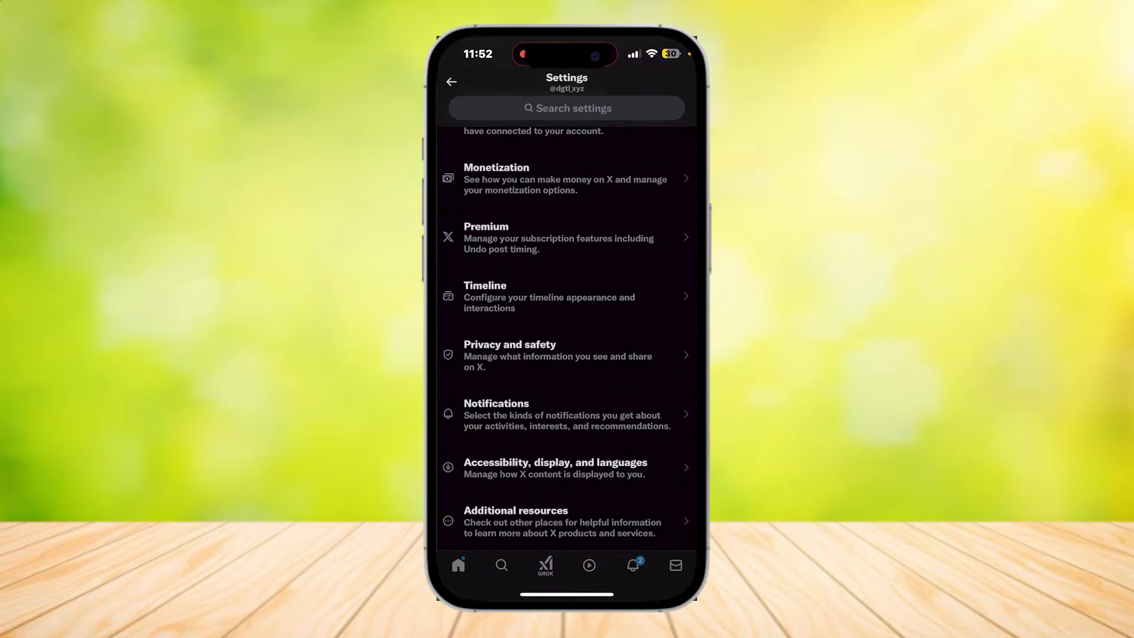
left_click(565, 468)
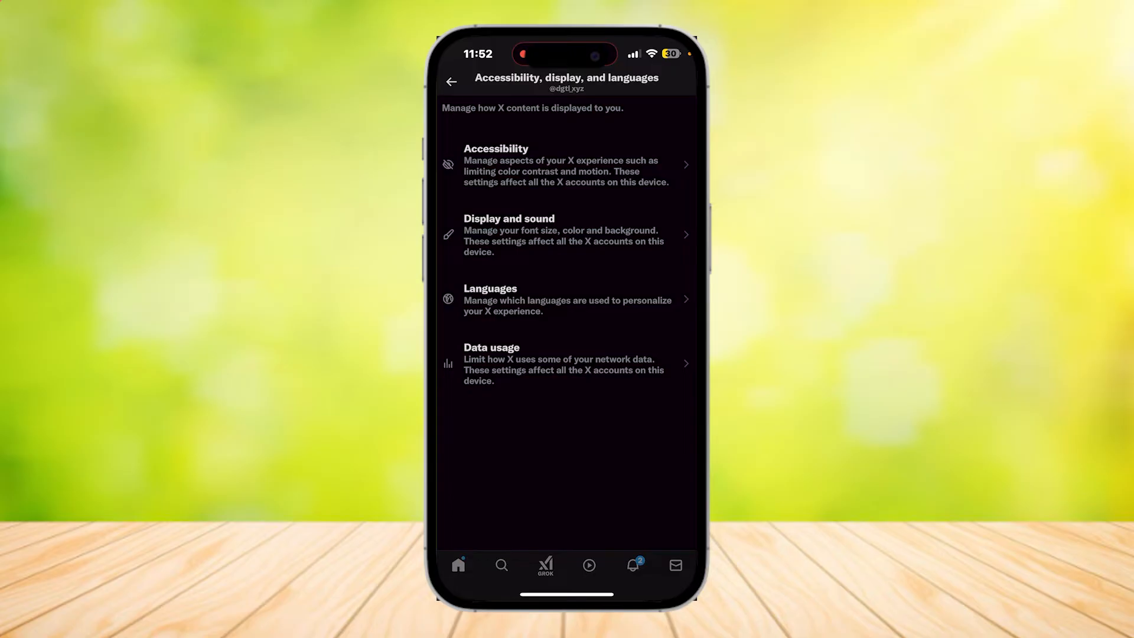
left_click(566, 363)
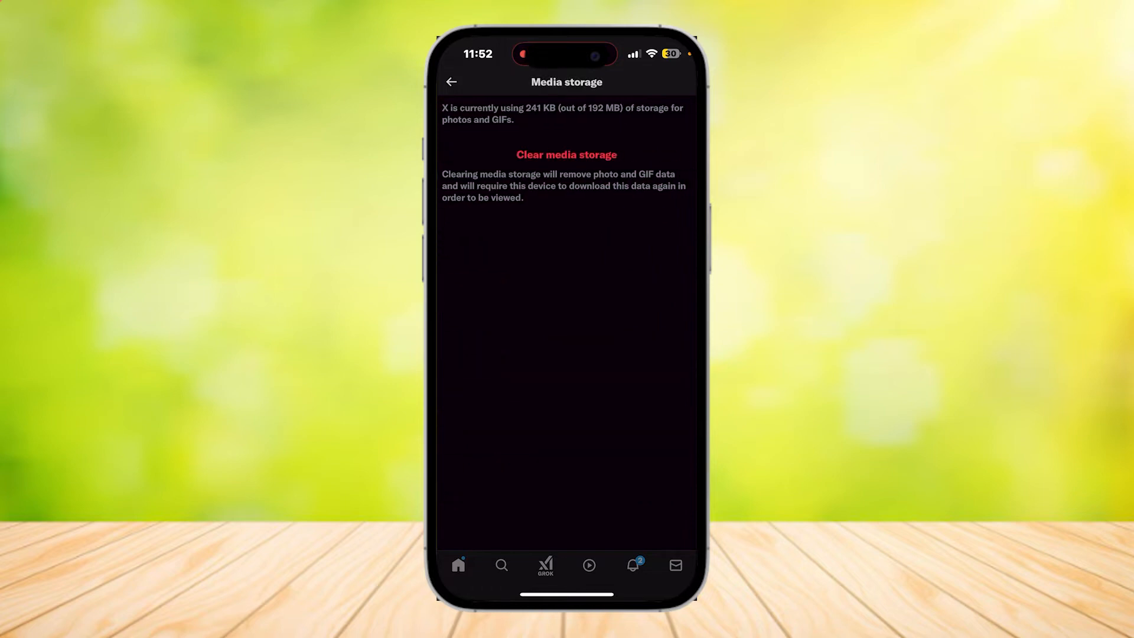
Clear media storage so it reads Zero KB, then return to Data usage showing web storage at 1.2 MB
left_click(566, 154)
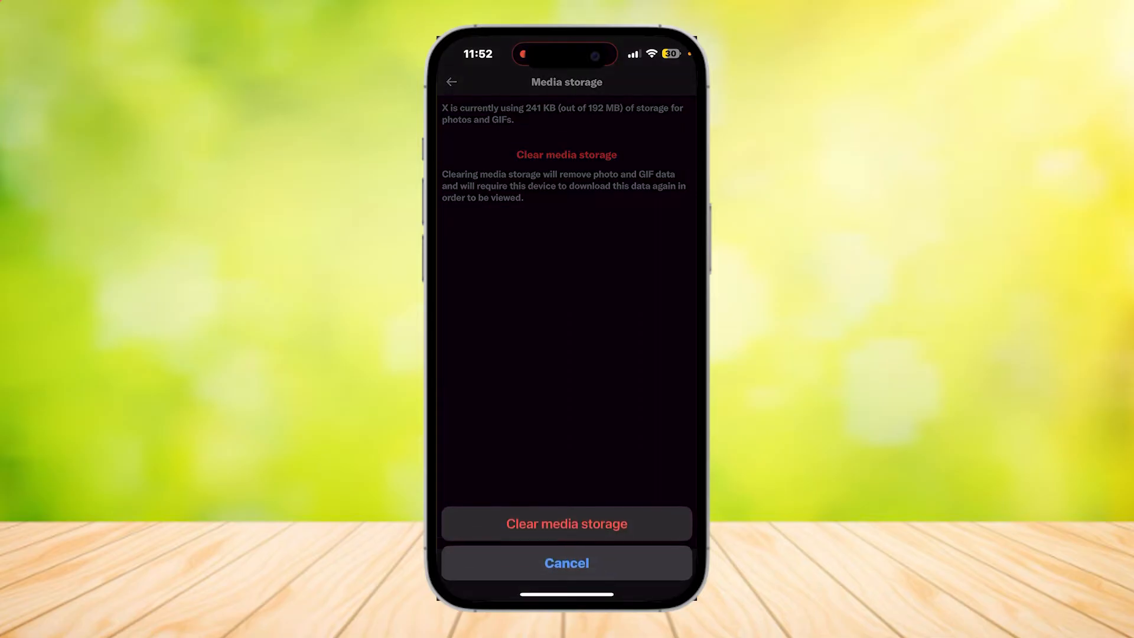
left_click(566, 524)
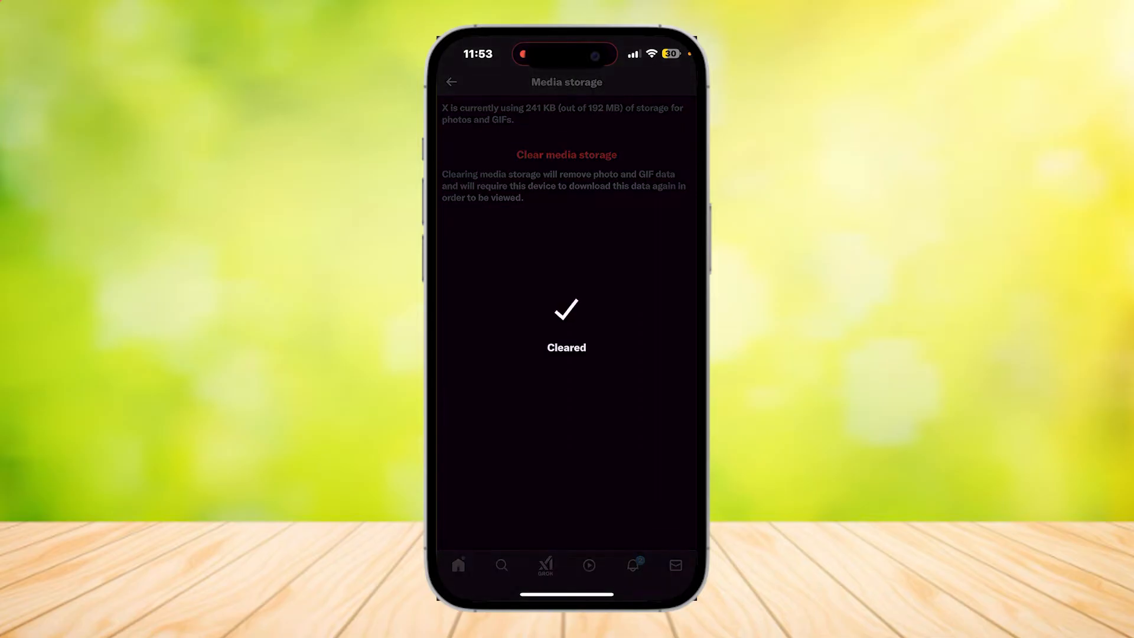
left_click(450, 81)
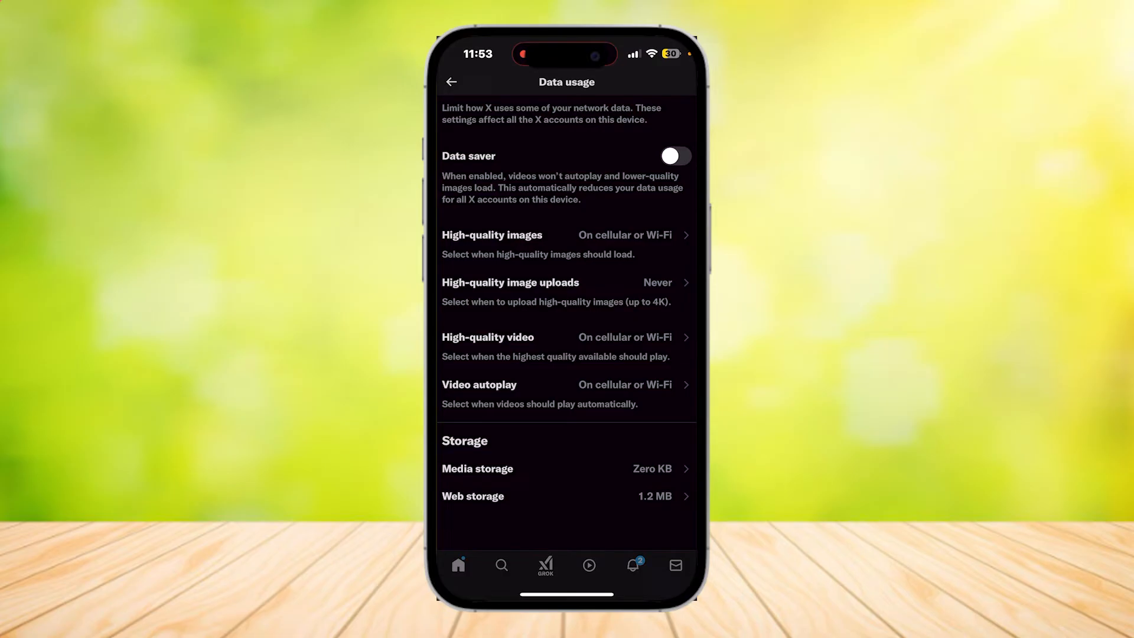
Clear web page storage and confirm, reducing web storage from 1.2 MB to 68 KB on Data usage
left_click(565, 495)
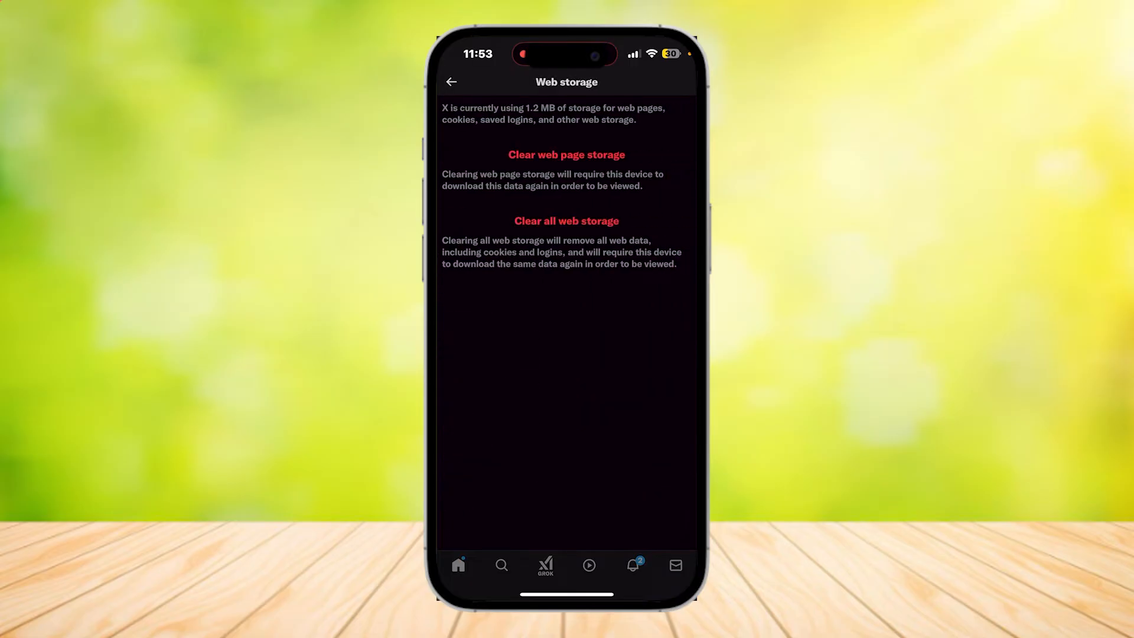
left_click(566, 221)
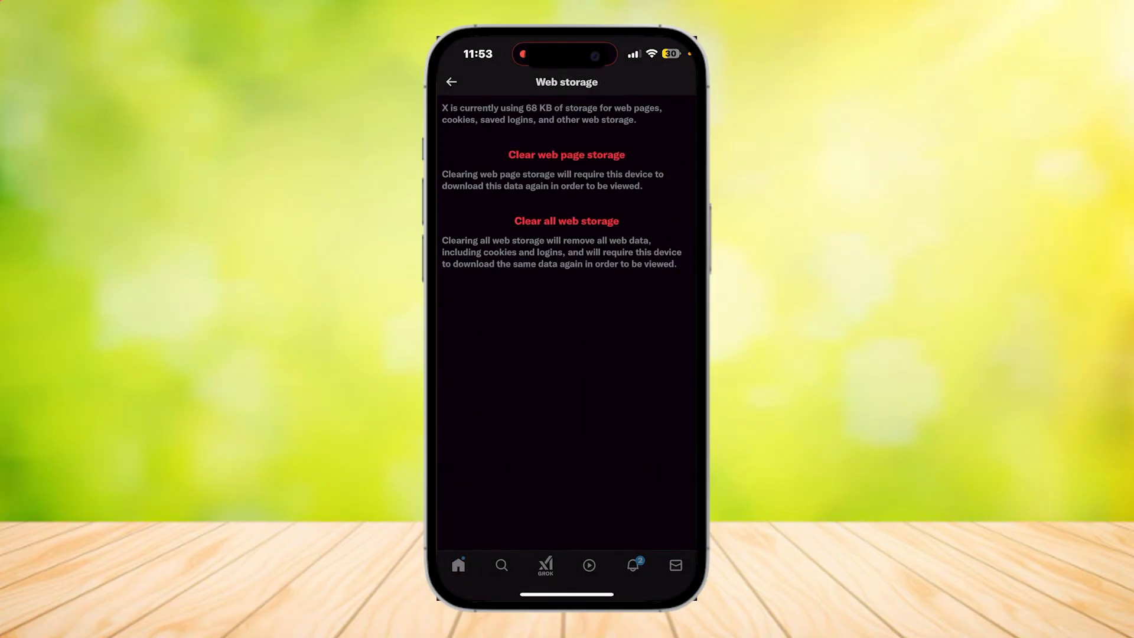
left_click(566, 221)
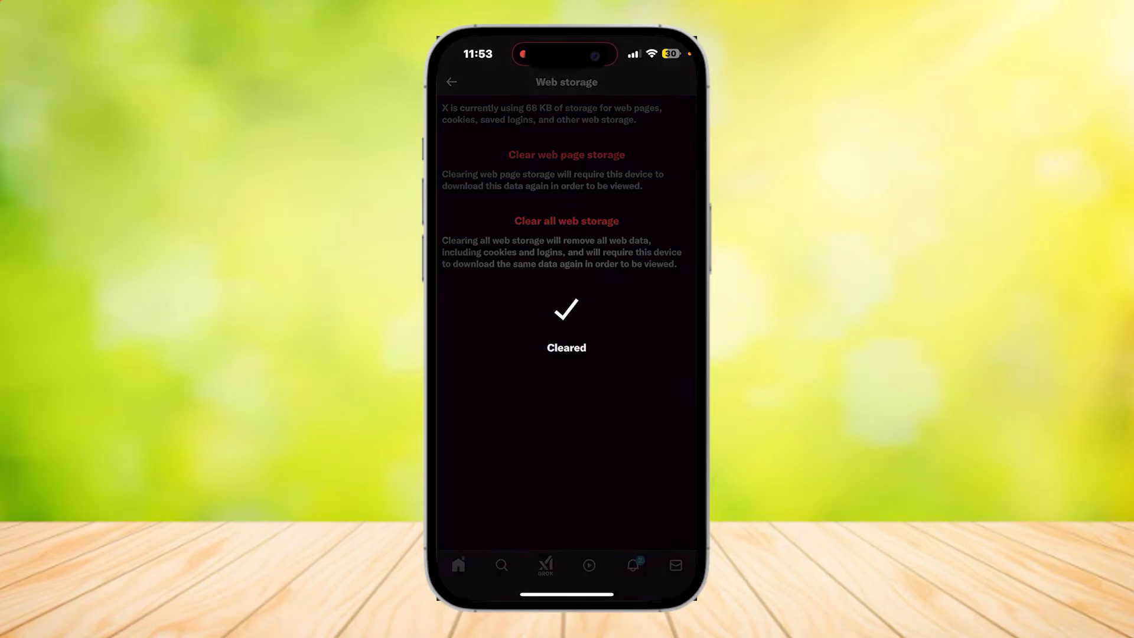
left_click(450, 81)
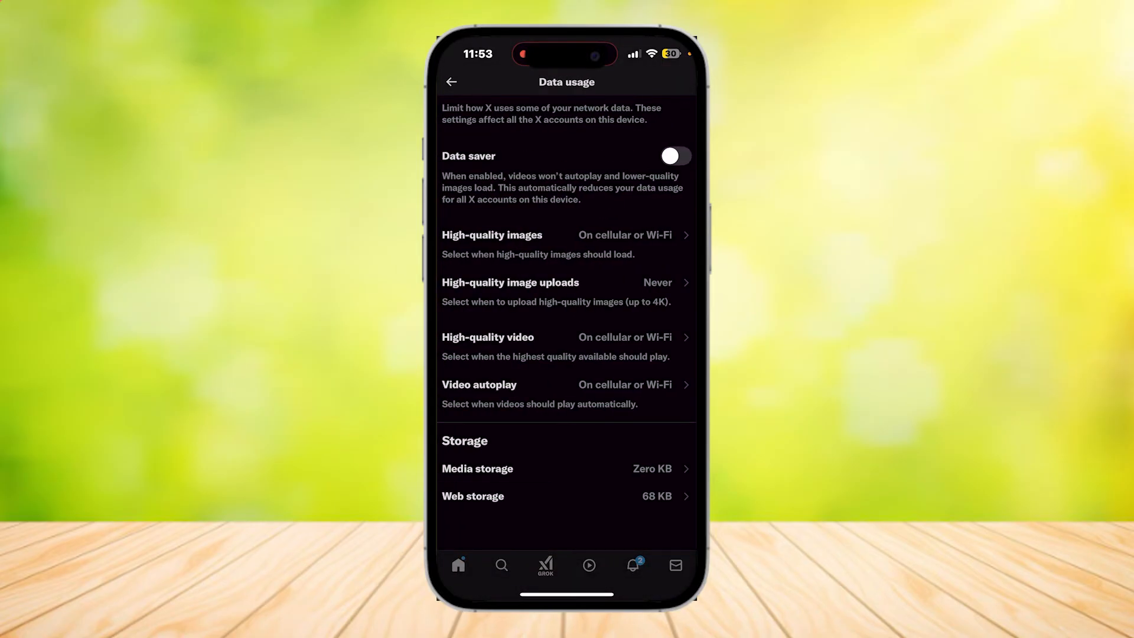
left_click(565, 496)
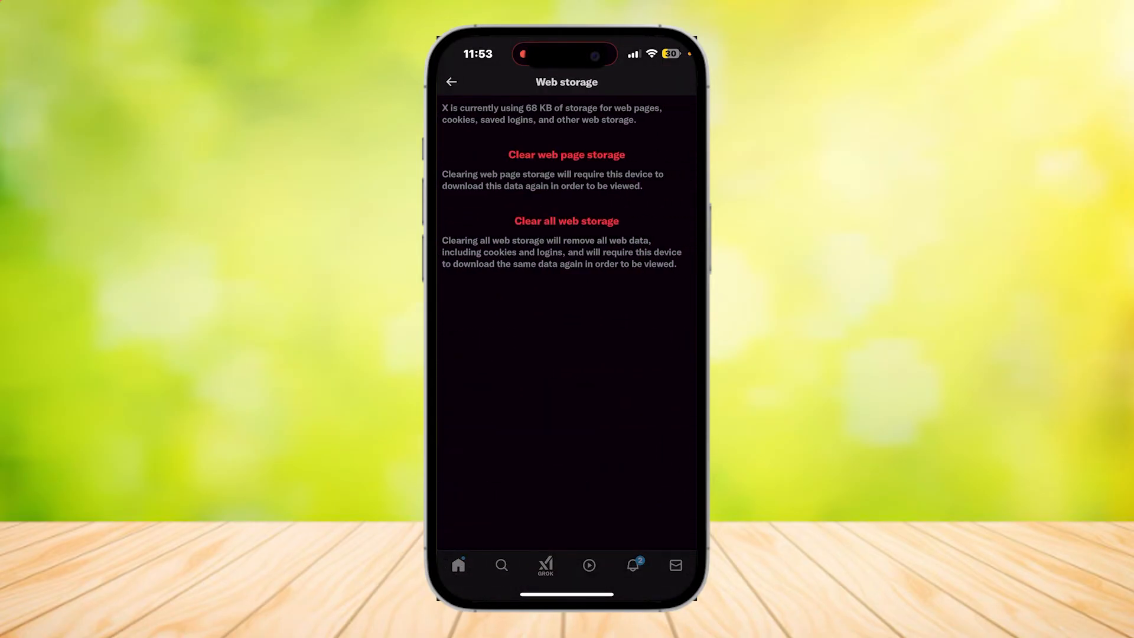
left_click(450, 81)
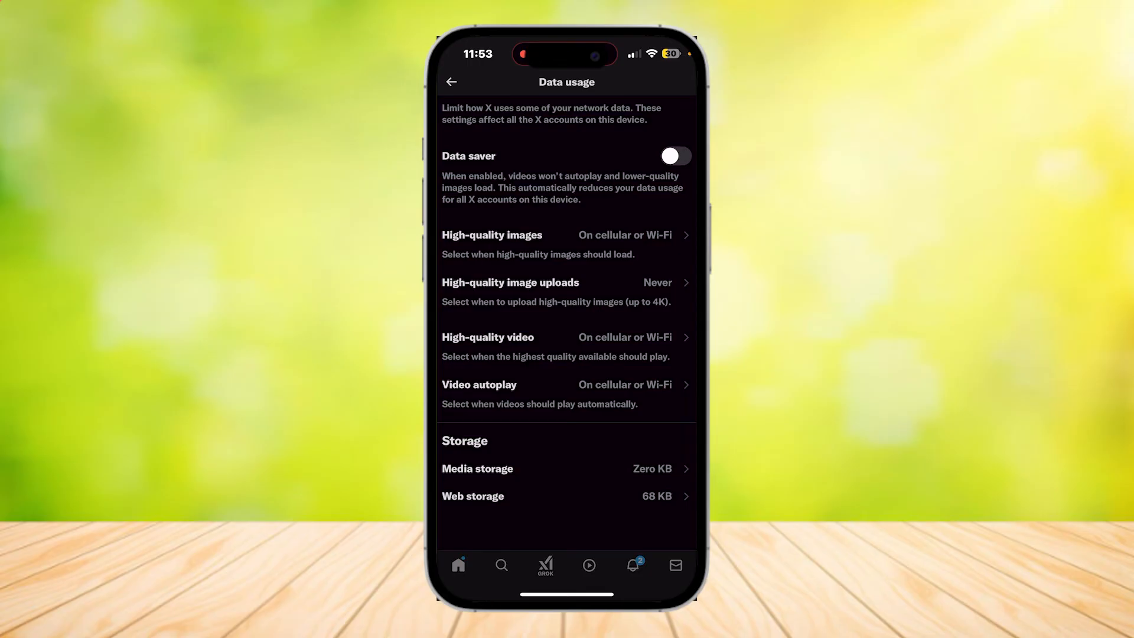
Recheck Data usage via the side menu, confirming 13 KB media and 68 KB web storage, then return home
left_click(450, 81)
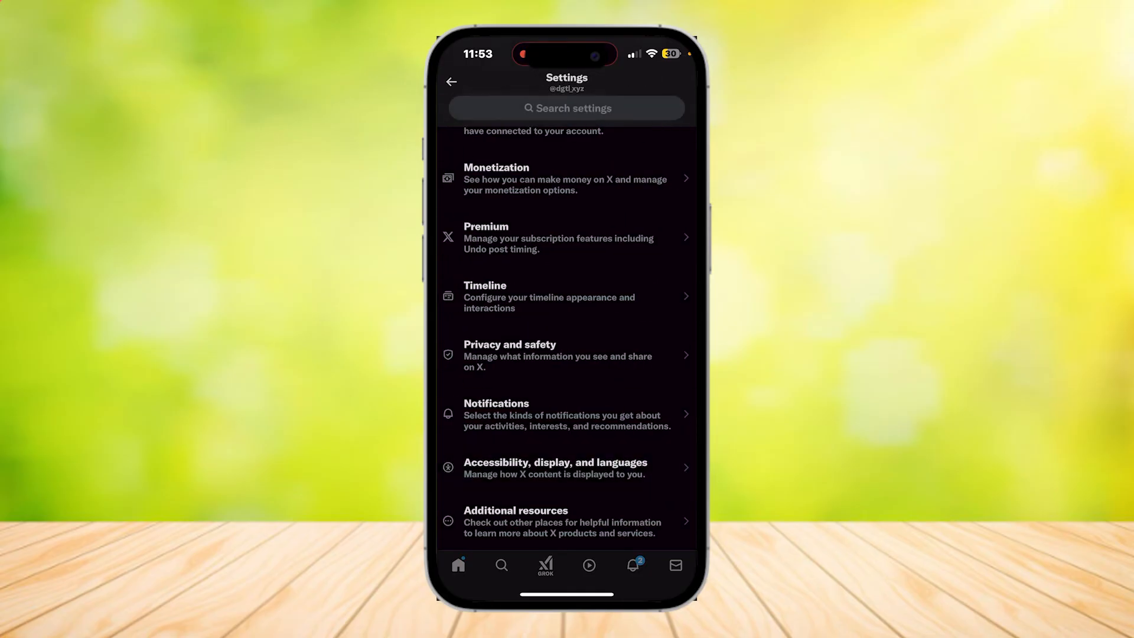
left_click(451, 82)
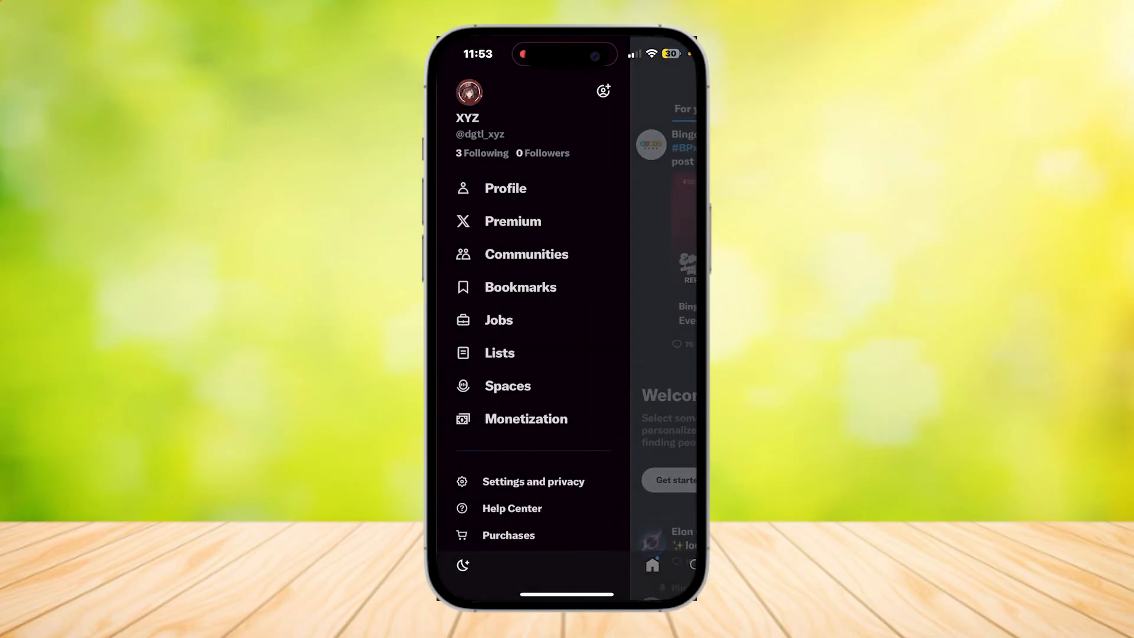
left_click(532, 480)
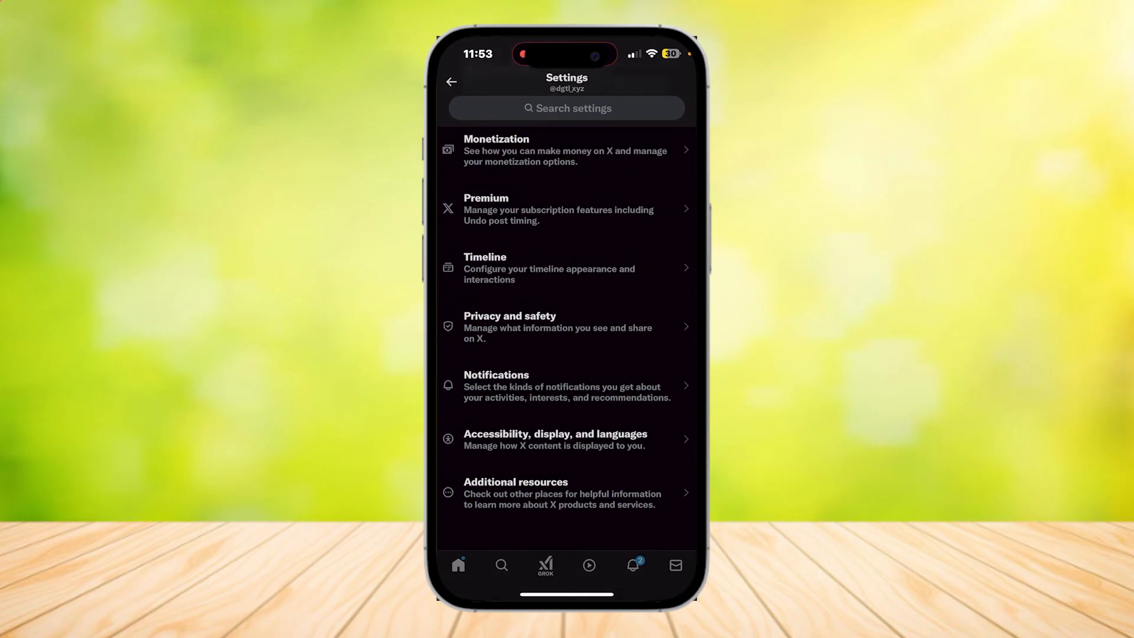
left_click(555, 439)
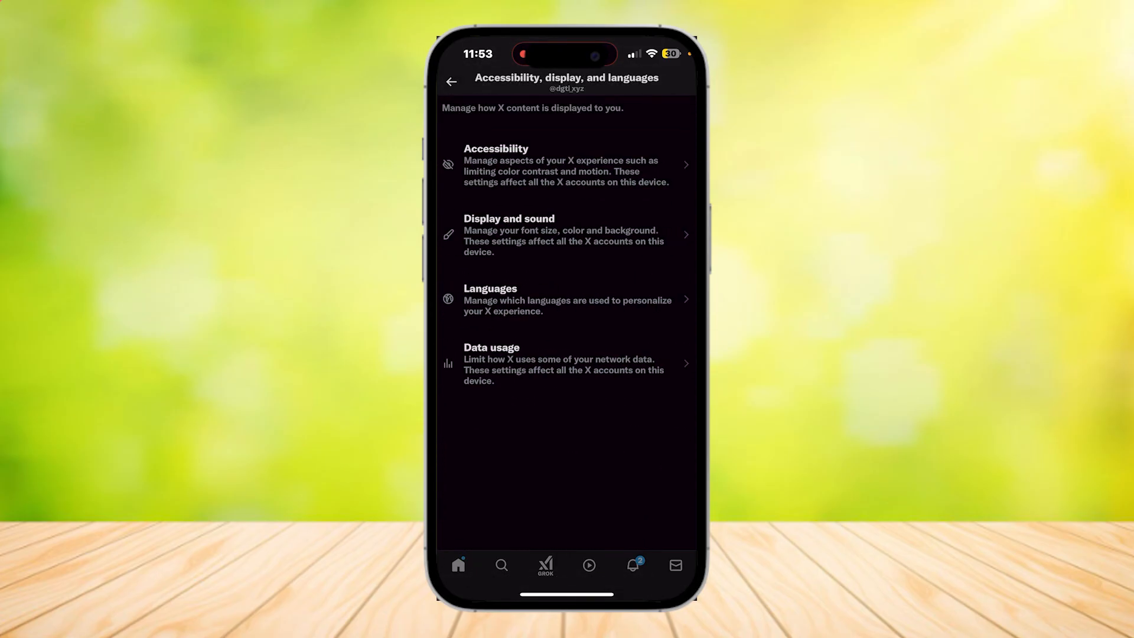
left_click(566, 363)
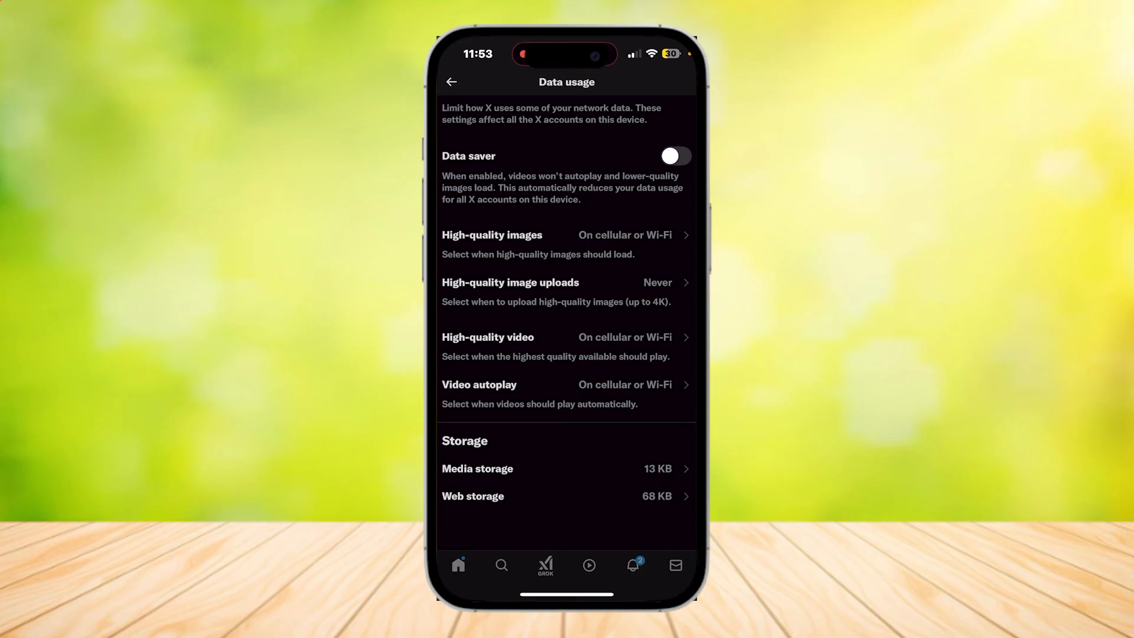
left_click(450, 81)
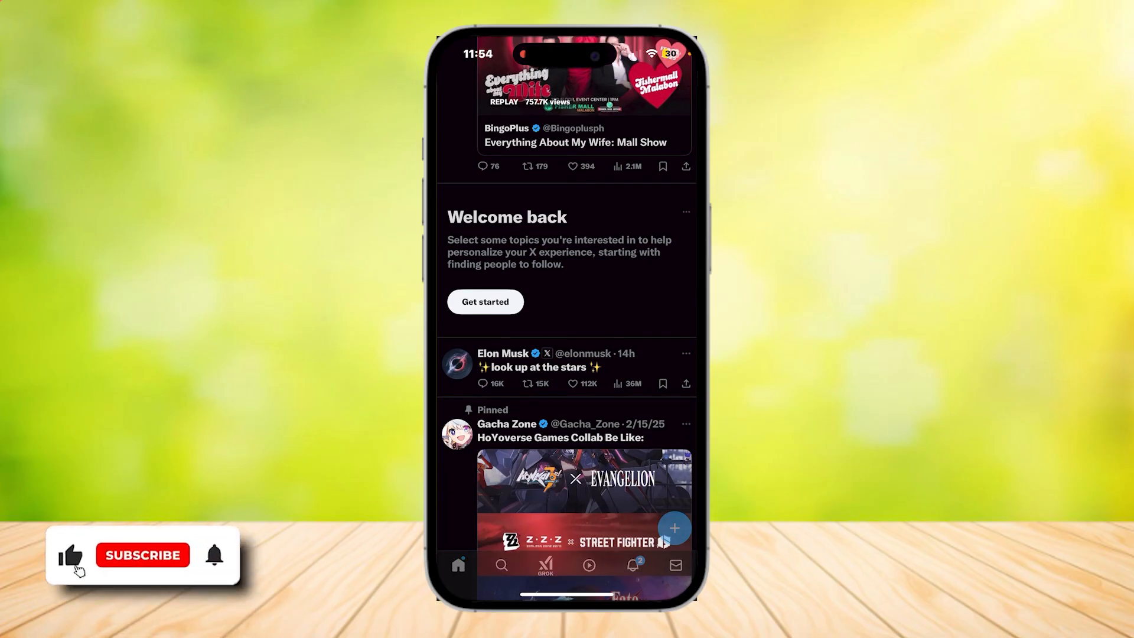
Return to the For you home feed showing the Welcome back card
left_click(143, 555)
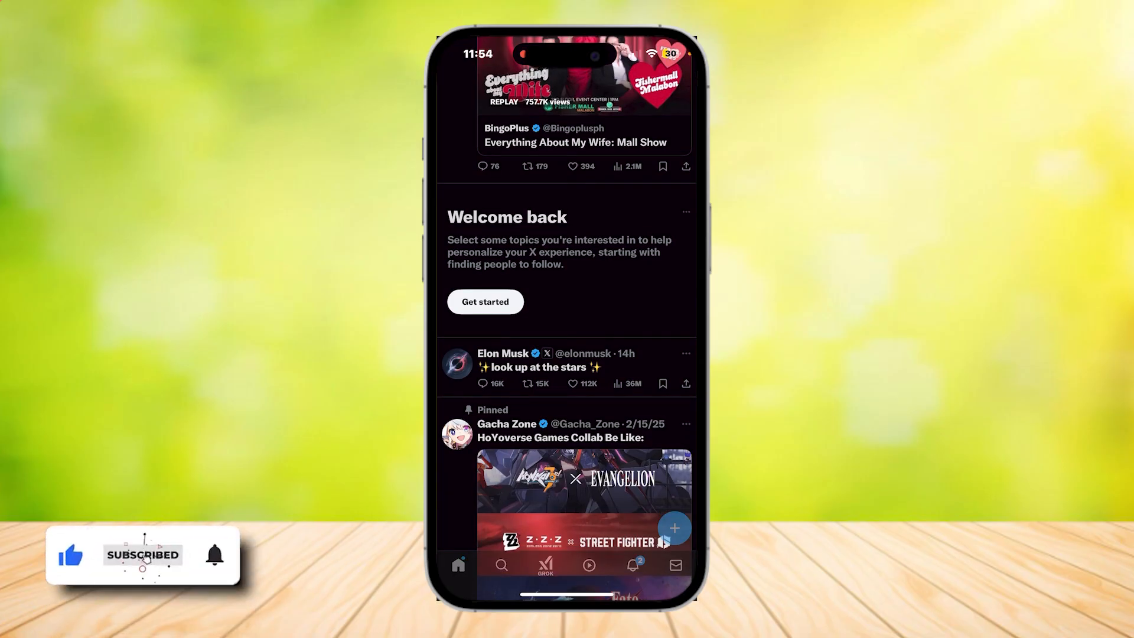